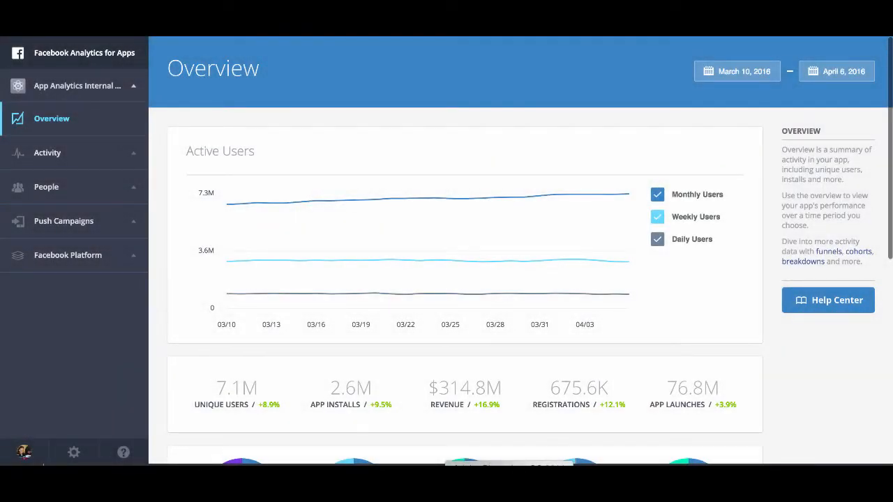
mouse_move(427, 458)
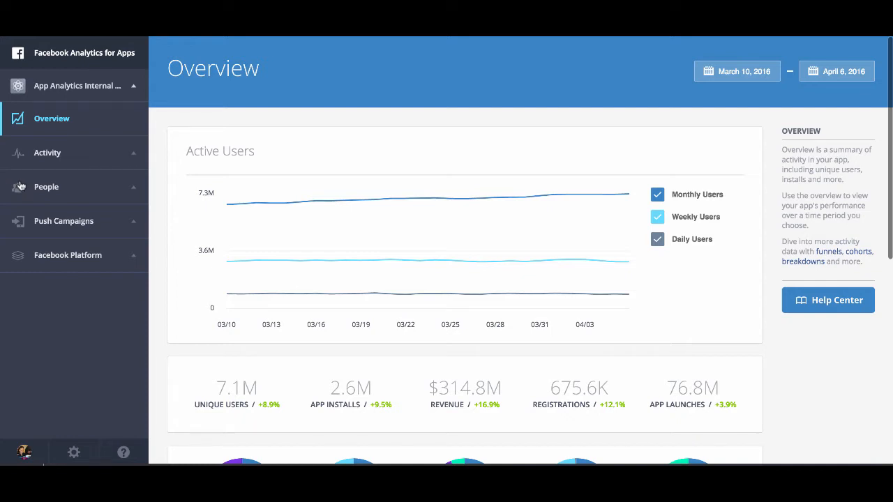
Expand the People section in the left sidebar to list its reports.
left_click(46, 187)
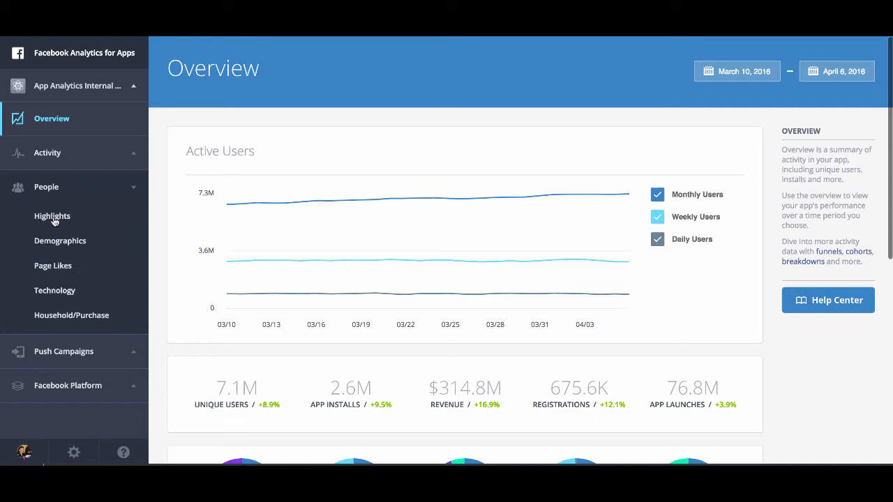
Show People Highlights filtered to the Add to Cart segment (328.7K users, 4.6%).
left_click(53, 214)
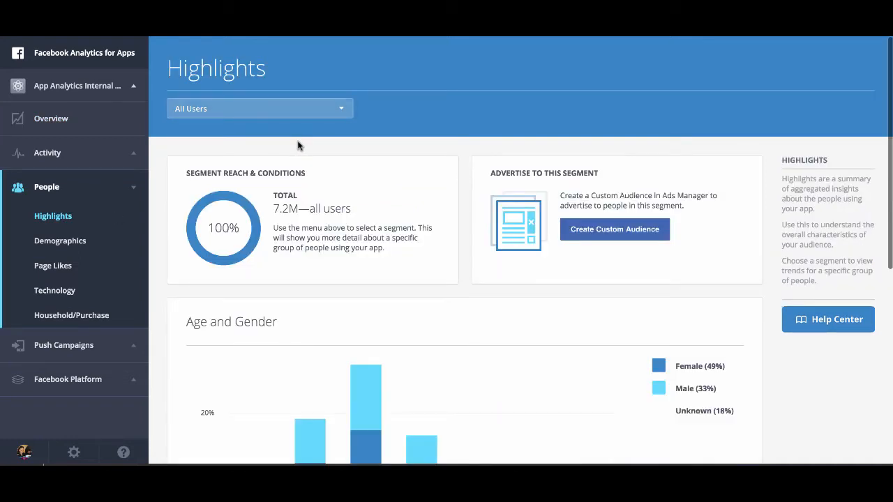
mouse_move(334, 109)
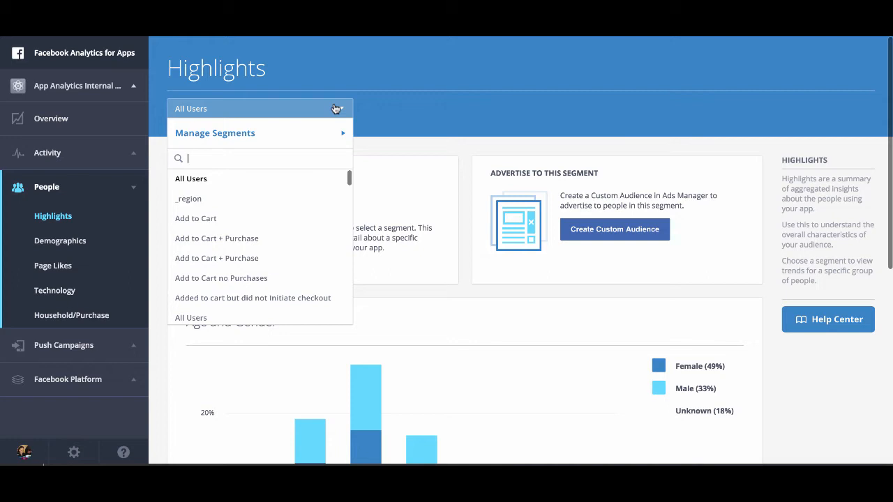
mouse_move(228, 222)
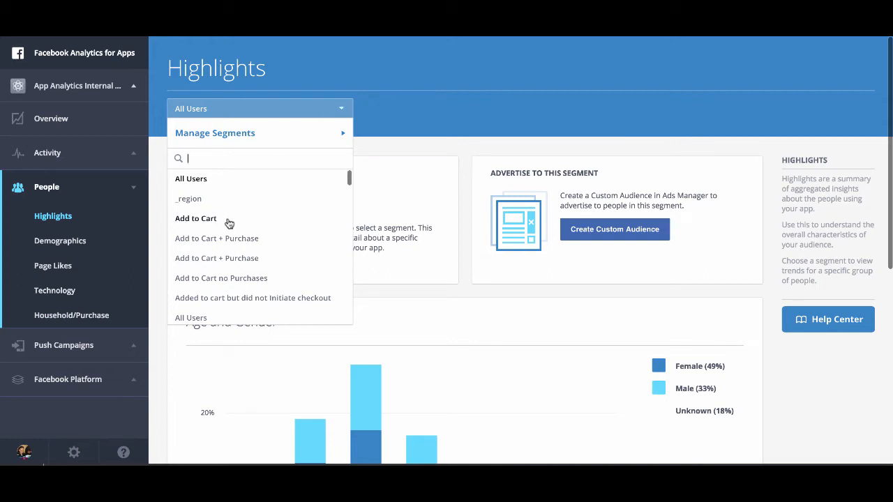
left_click(195, 218)
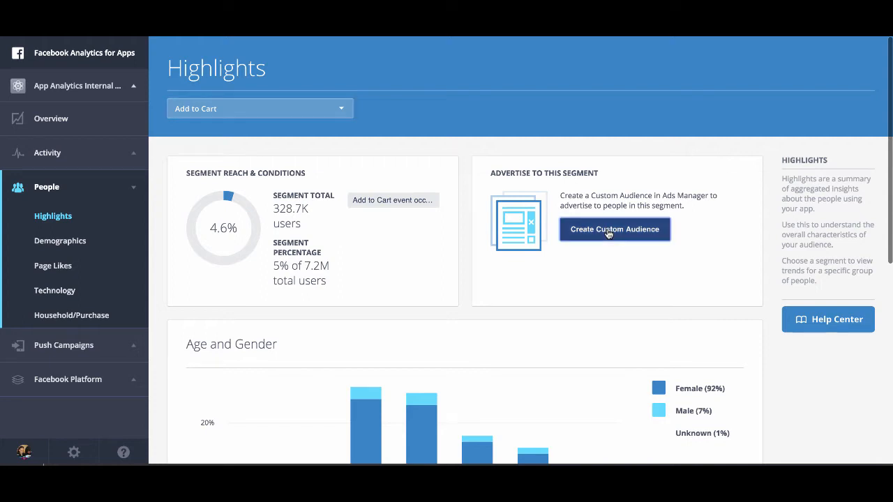
Start a custom audience from the Add to Cart segment and continue to Ads Manager.
left_click(614, 228)
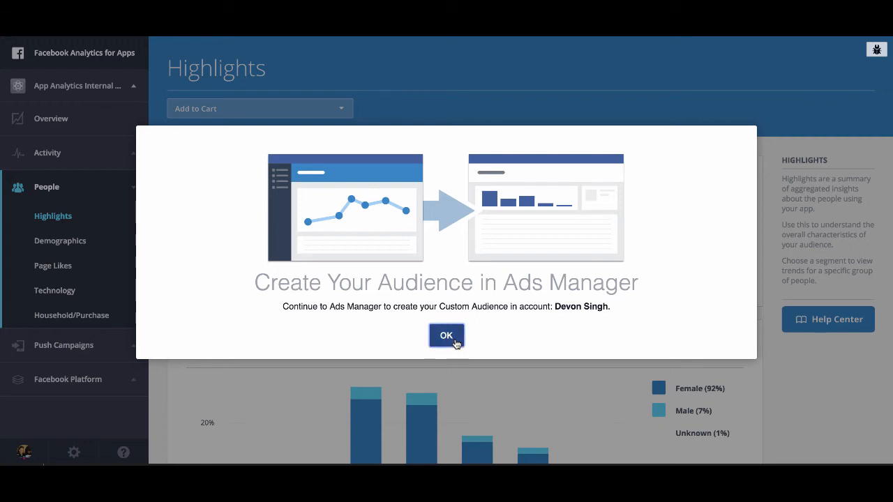
left_click(447, 335)
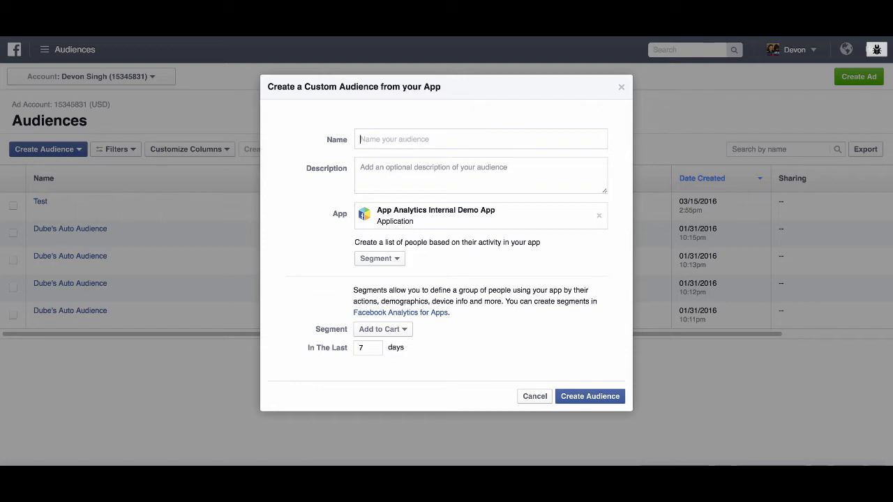
Name the audience 'Add to Cart - 90' and describe it as people who added an item to cart within 90 days.
type("Add to Cart")
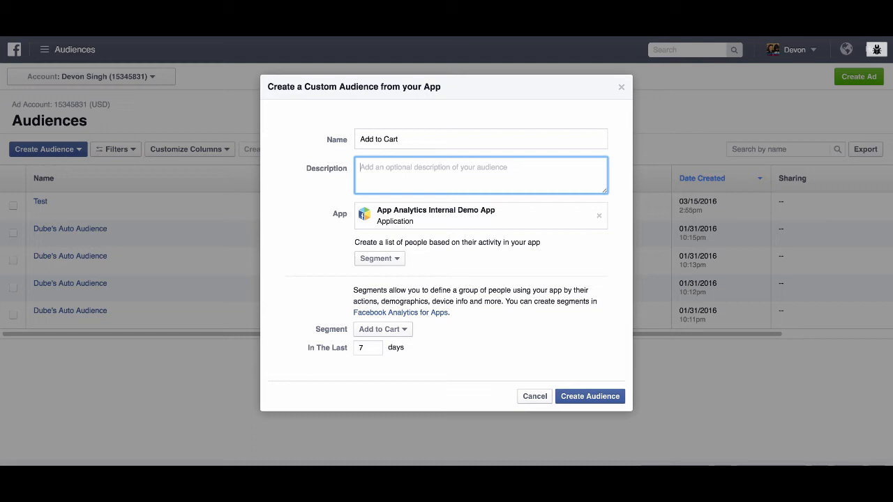
type("Wi")
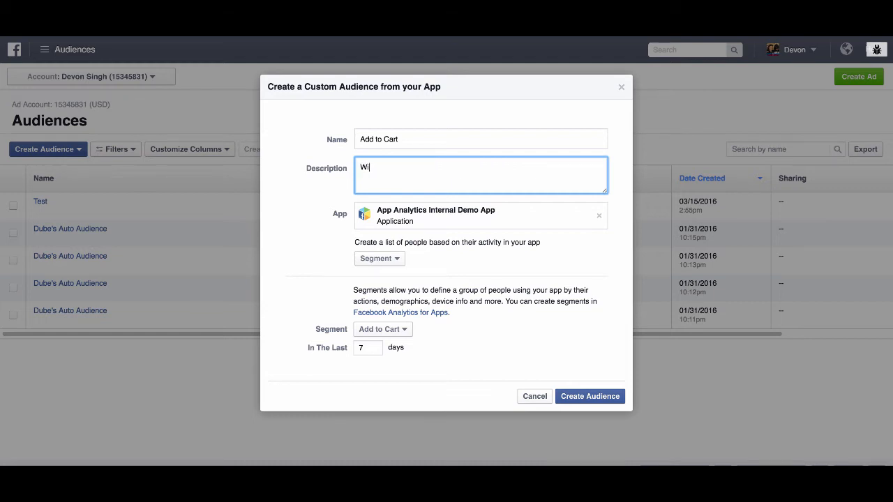
type("Within the last")
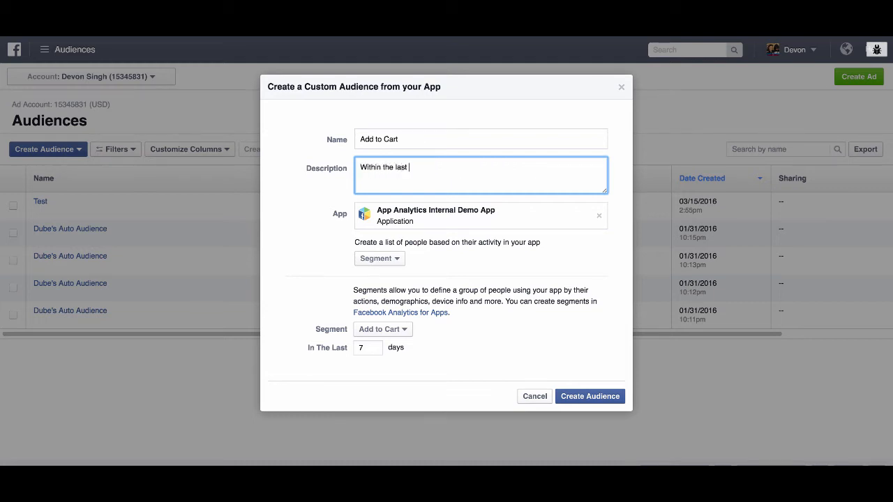
type("90 days people who added")
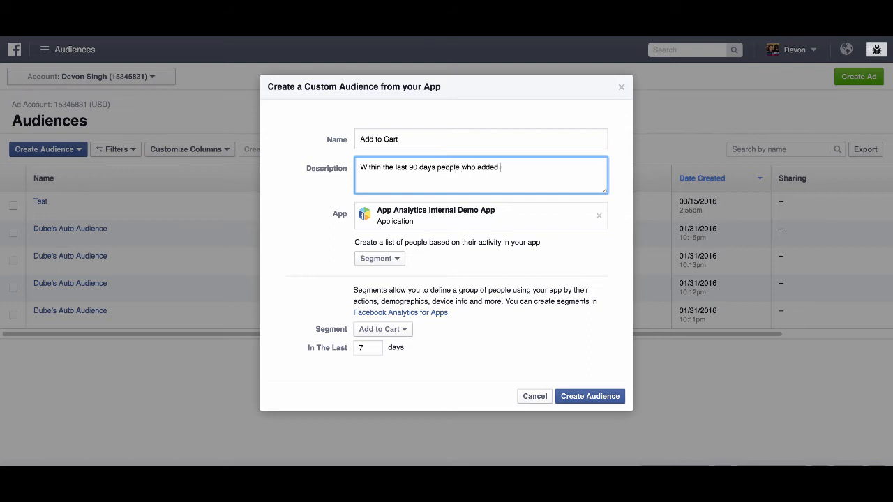
type("an item to cart")
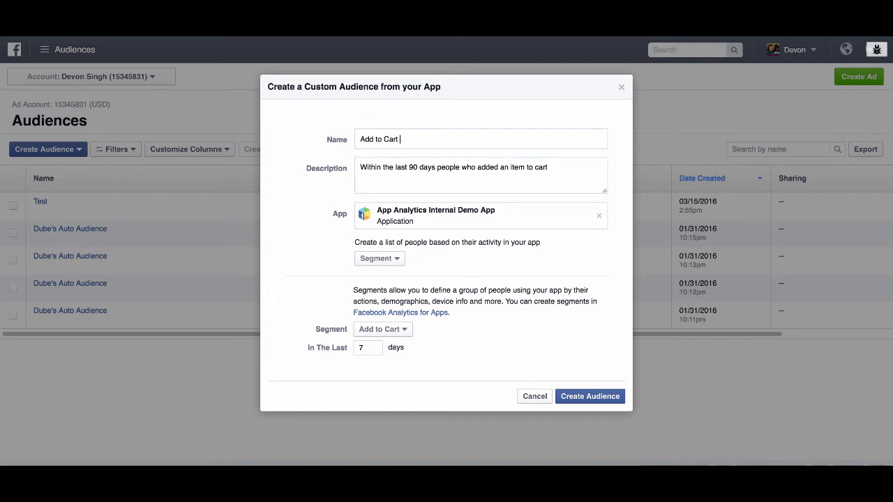
type("- 90")
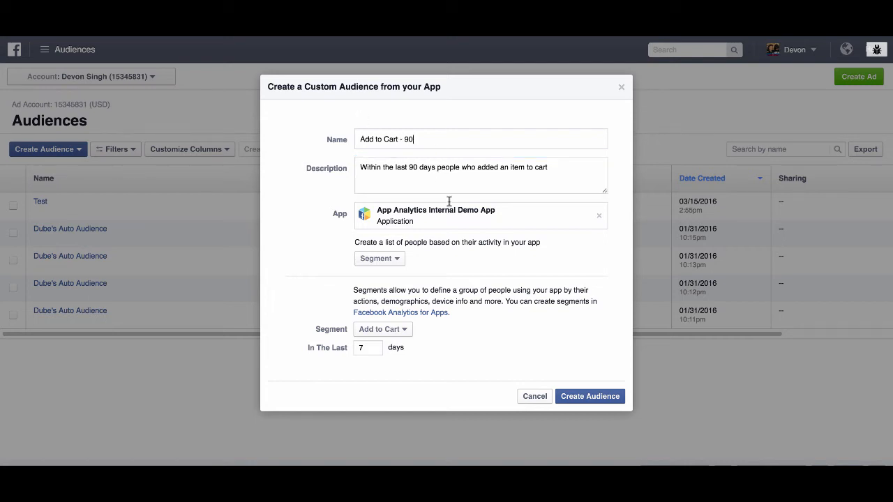
Change the audience's lookback window from 7 to 90 days.
left_click(369, 347)
type("9")
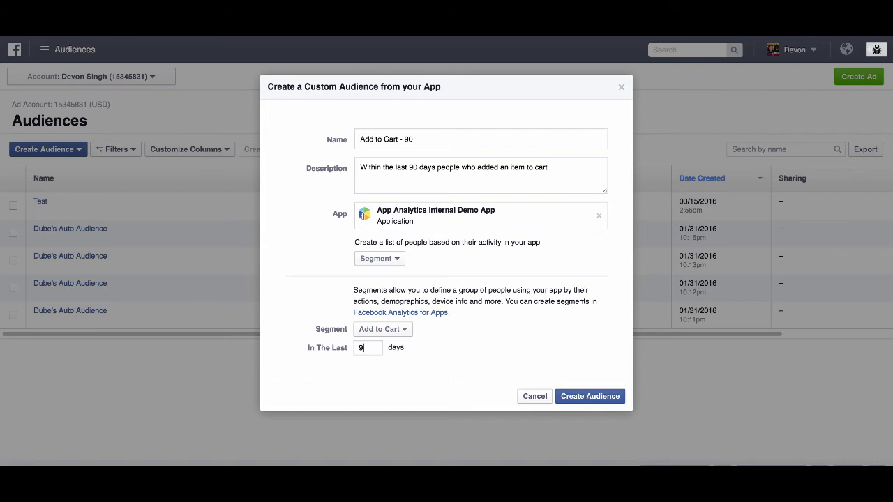
type("0")
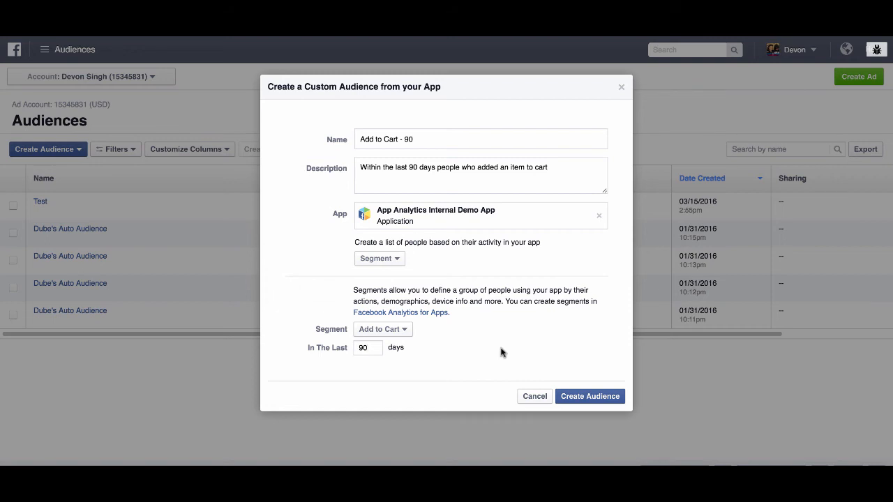
mouse_move(600, 402)
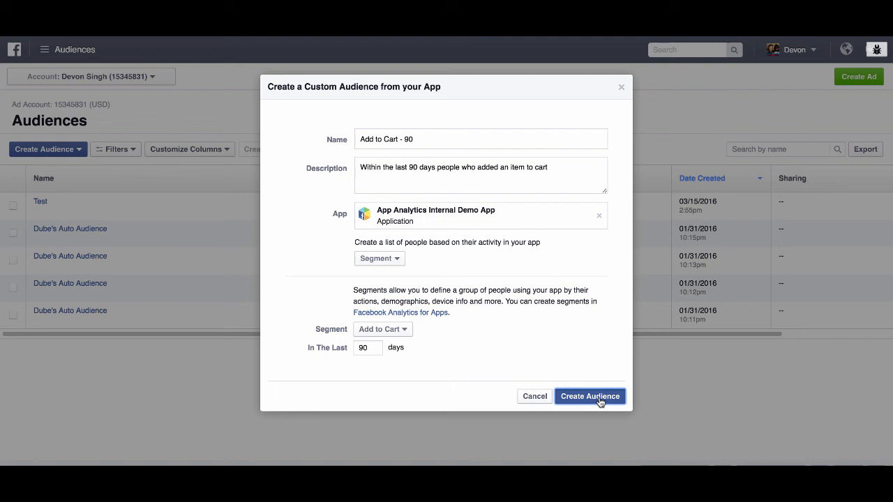
Create the 'Add to Cart - 90' audience and confirm so it appears in the Audiences list.
left_click(589, 396)
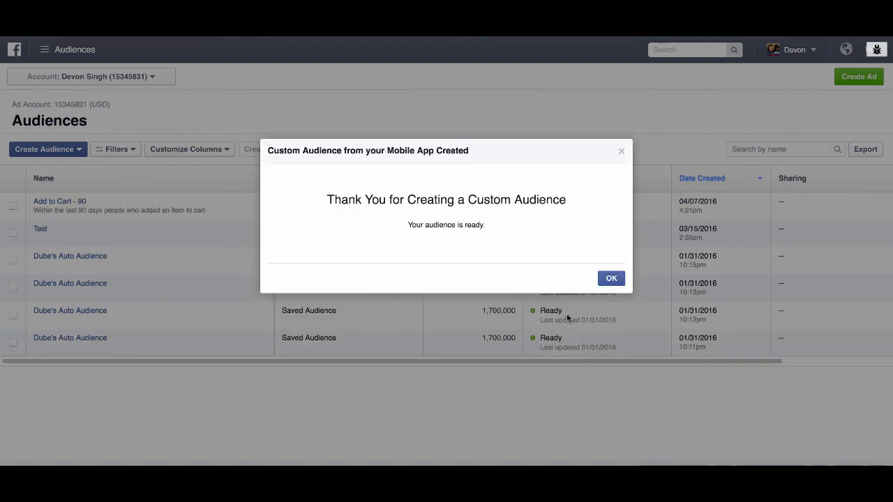
left_click(611, 279)
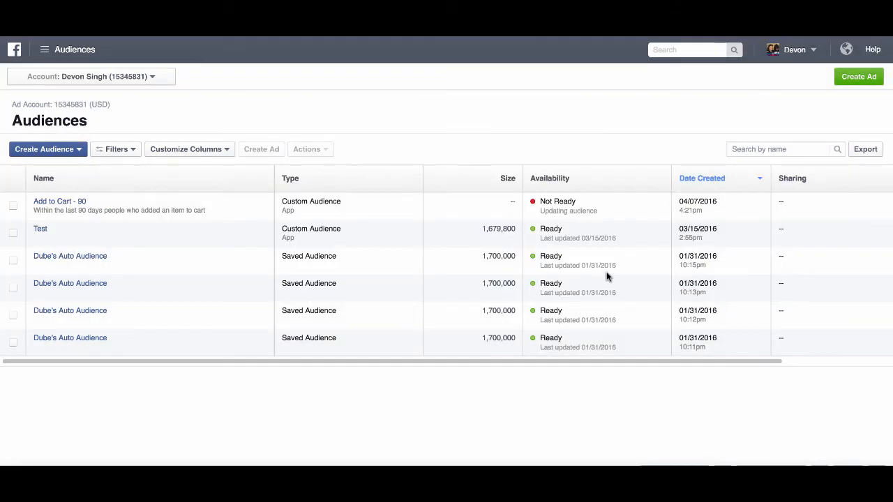